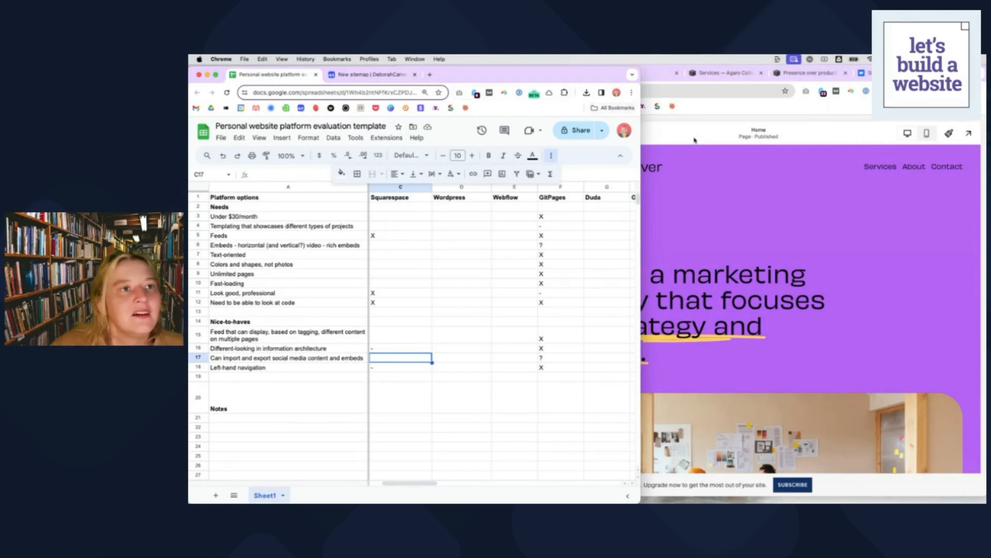
Bring the Squarespace demo blog post 'Presence over productivity.' to the front.
left_click(547, 72)
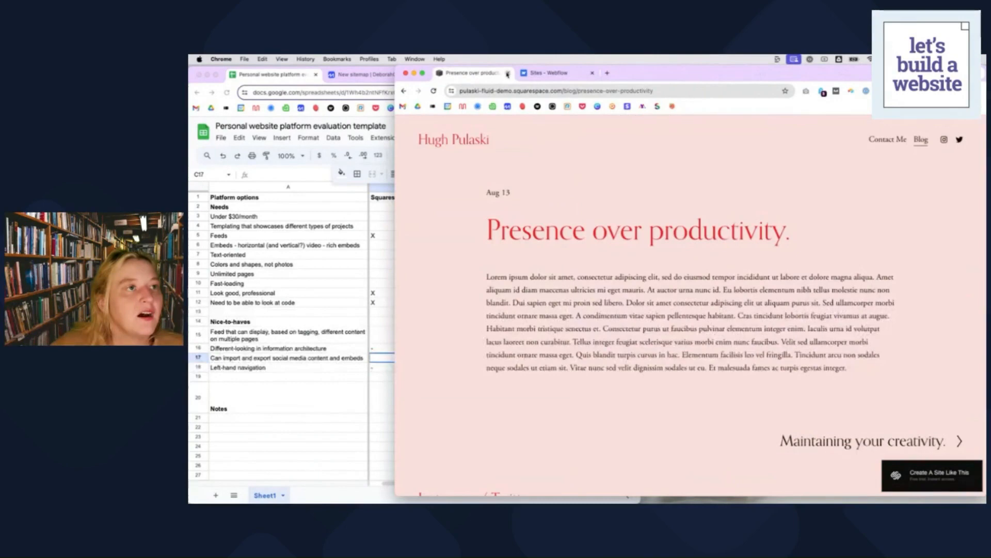
Switch to the Webflow dashboard showing Deborah's Workspace and its starter site.
left_click(548, 72)
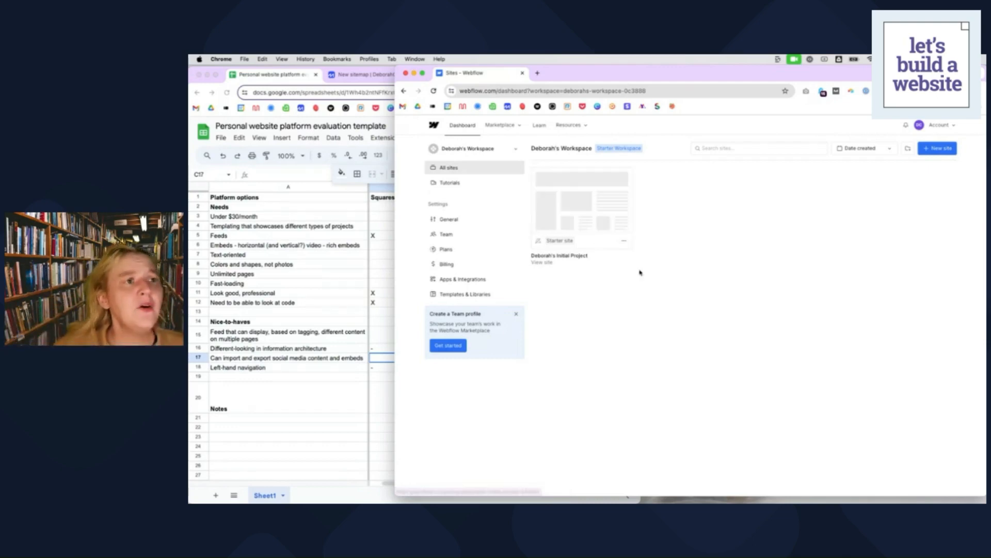
mouse_move(641, 274)
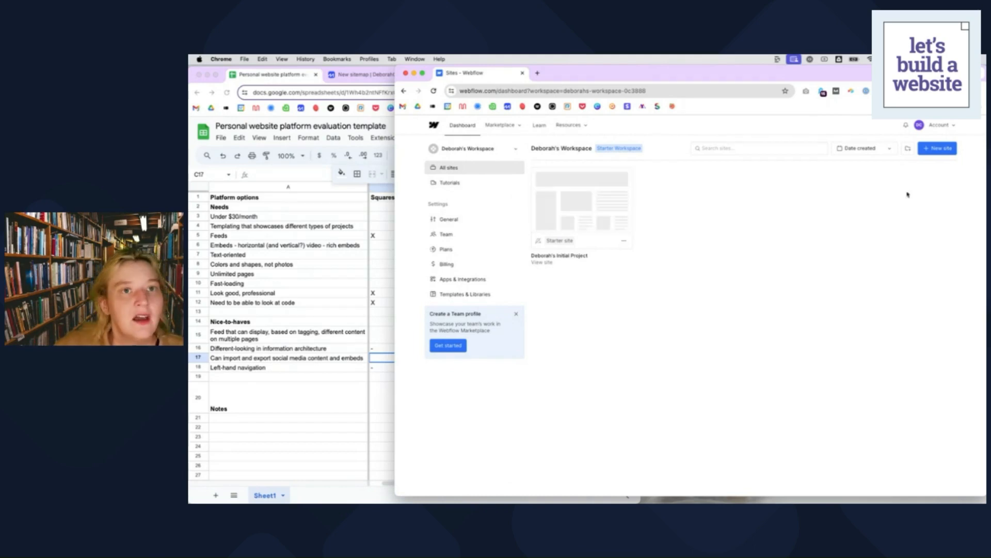
Start a new Webflow site and choose to begin from a template, revealing the starter gallery.
left_click(938, 148)
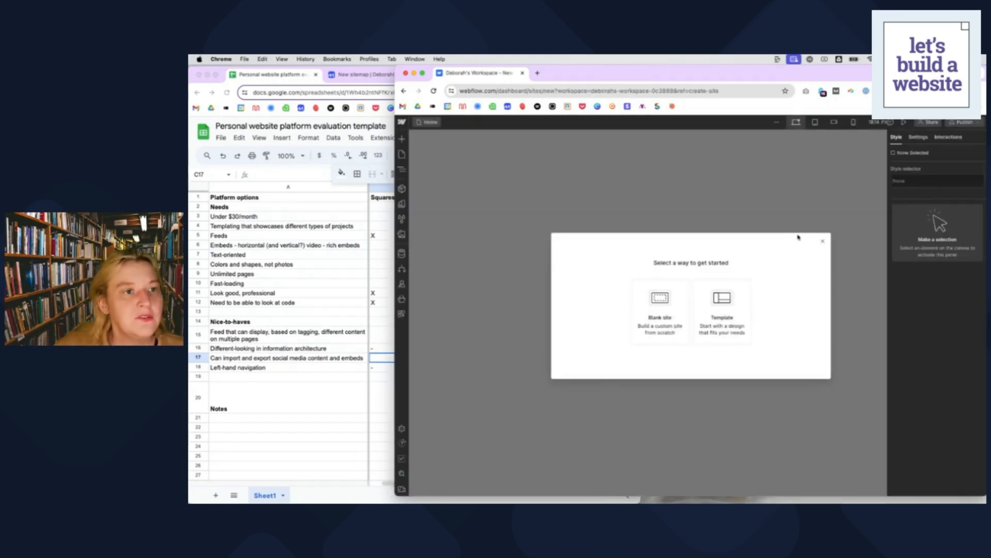
left_click(722, 307)
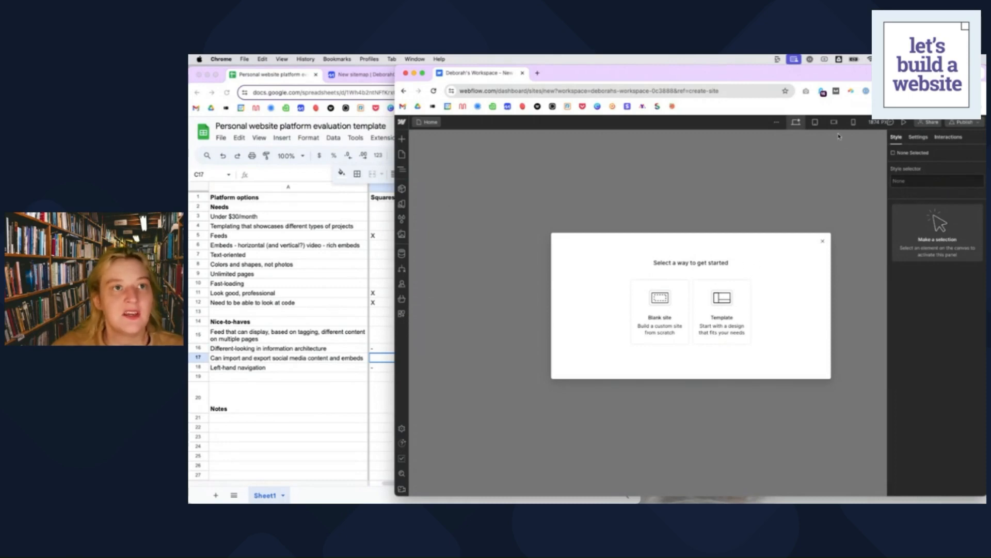
mouse_move(607, 267)
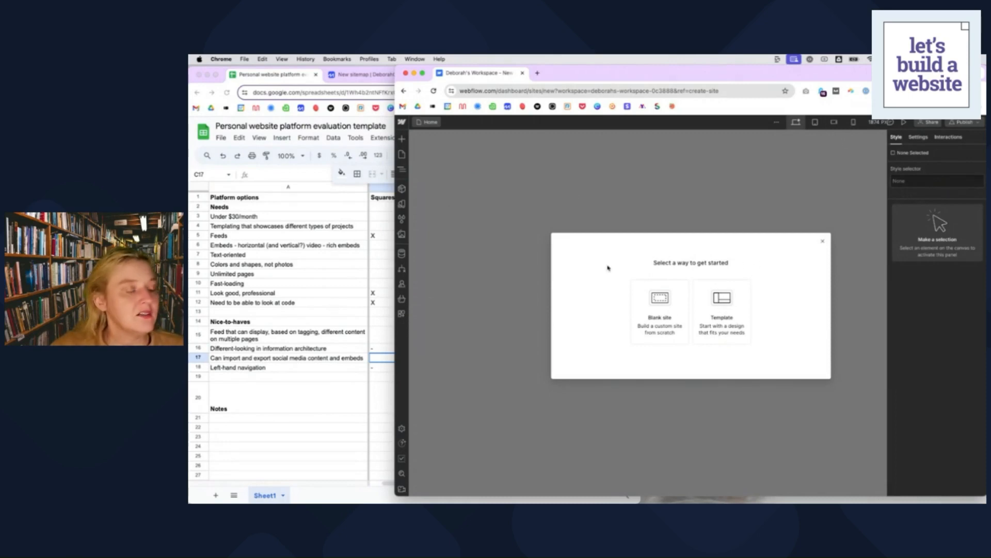
mouse_move(775, 291)
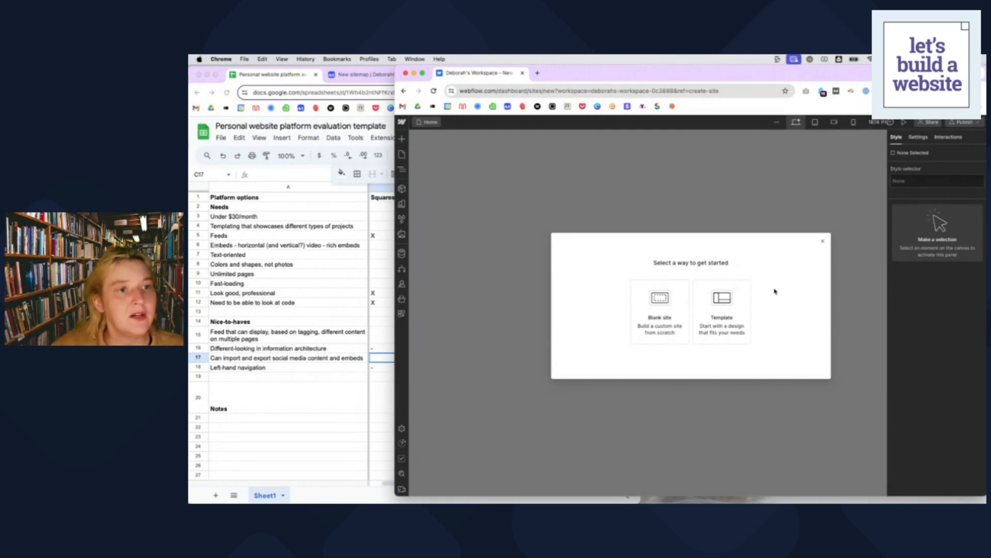
left_click(721, 310)
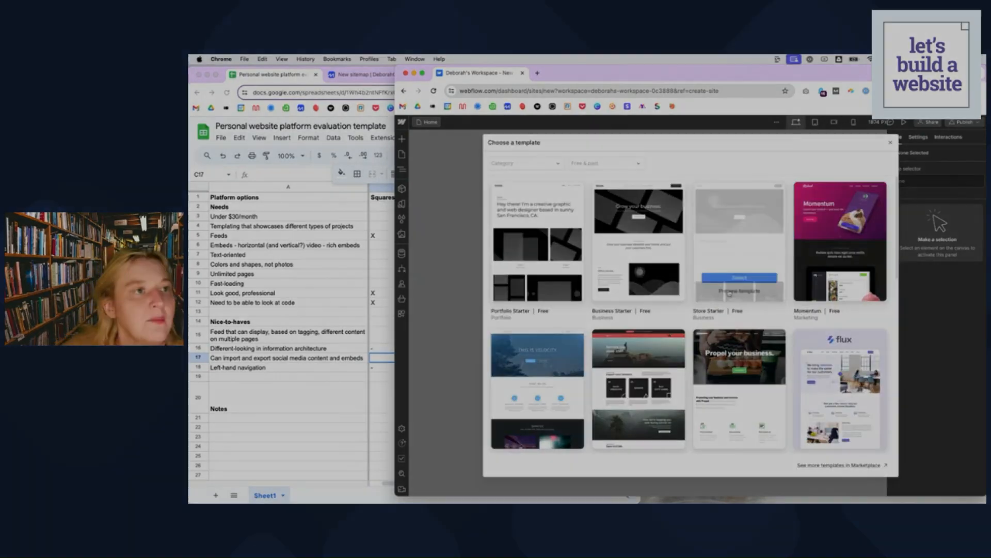